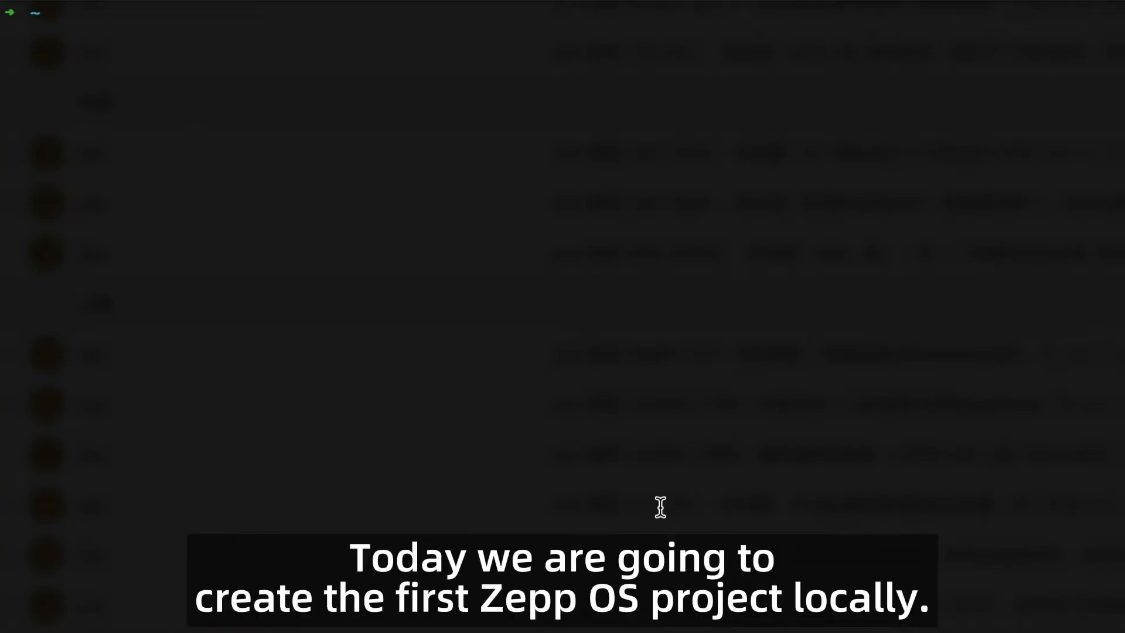
- Enter the zeus create hello command to begin a new Zepp OS project
{"action": "type", "text": "zeus create hello"}
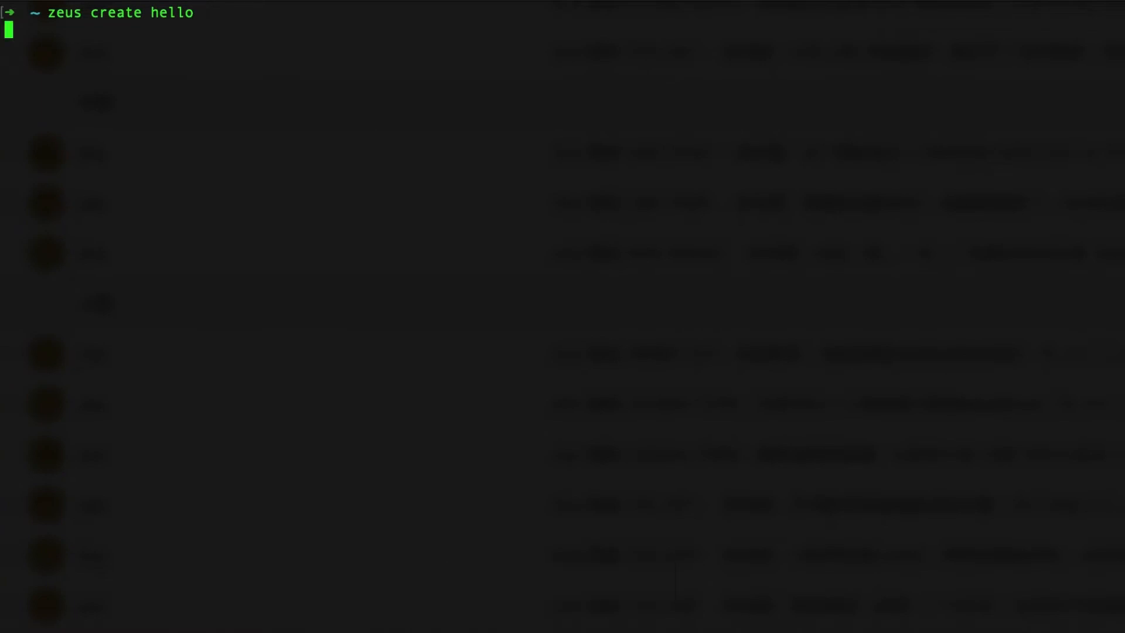
- Choose APP as the type and the Hello World template to generate the hello project files
{"action": "key", "text": "Return"}
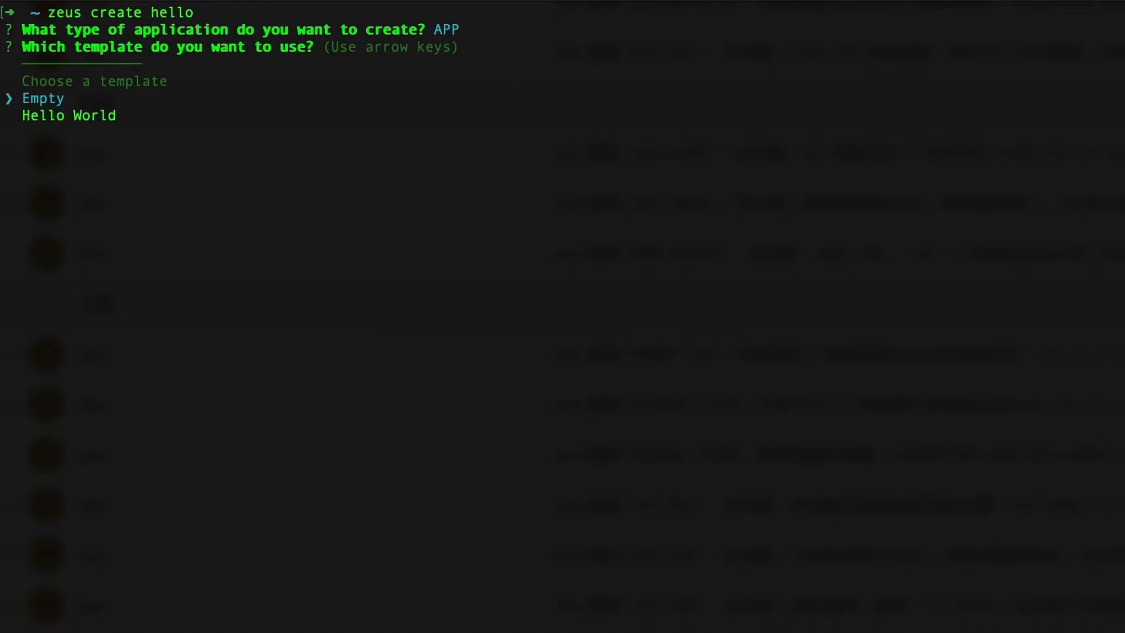
{"action": "key", "text": "down"}
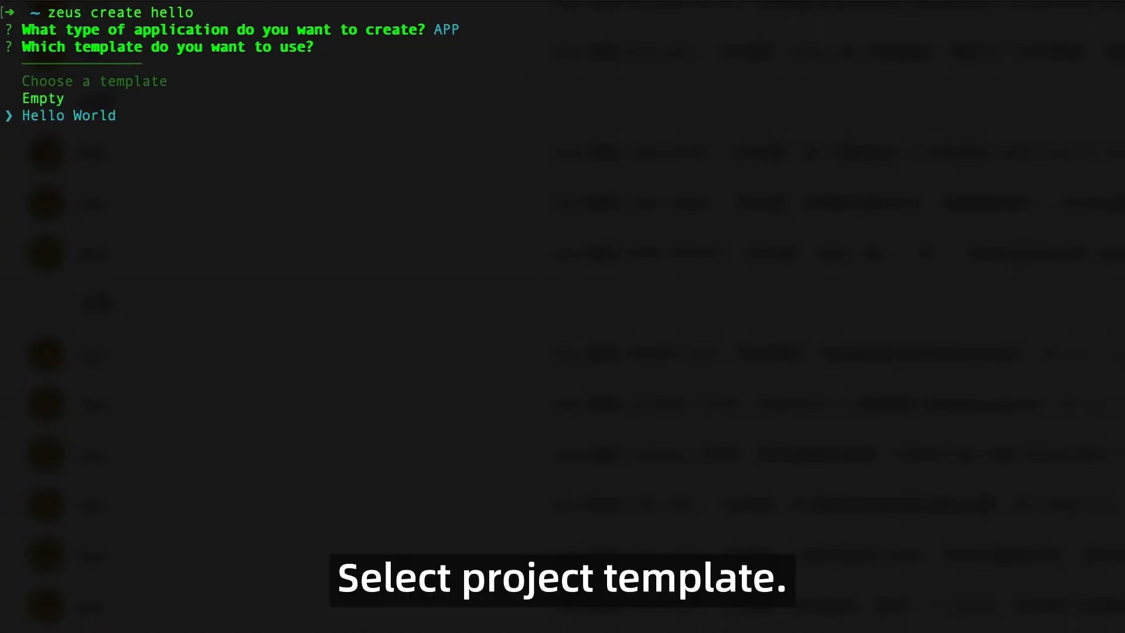
{"action": "key", "text": "Return"}
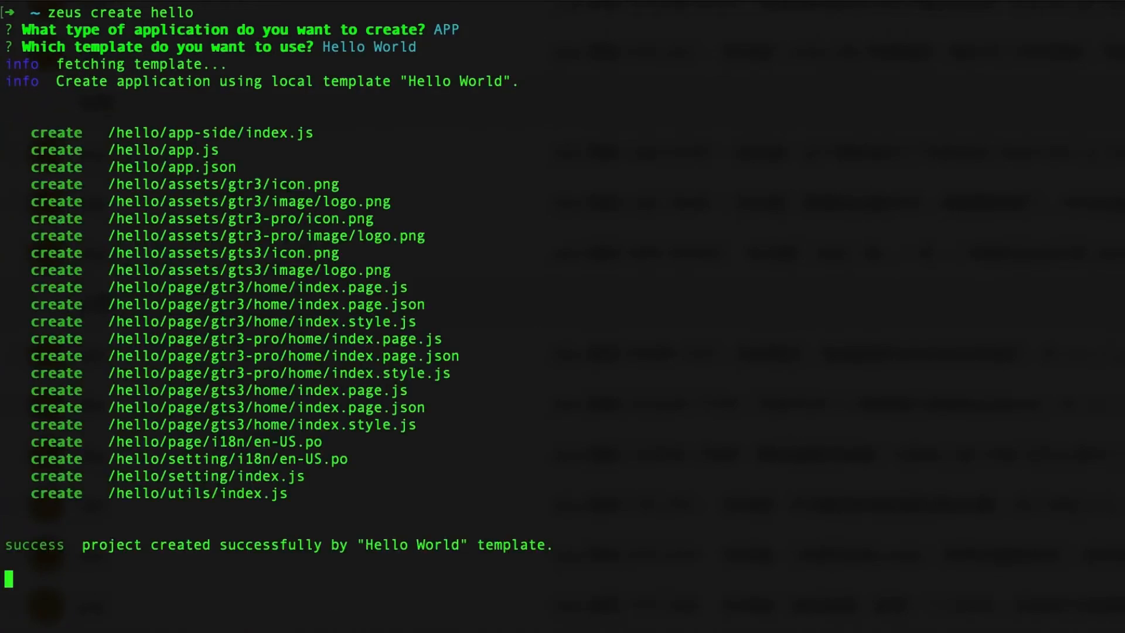
{"action": "scroll", "scroll_direction": "down", "scroll_amount": 3}
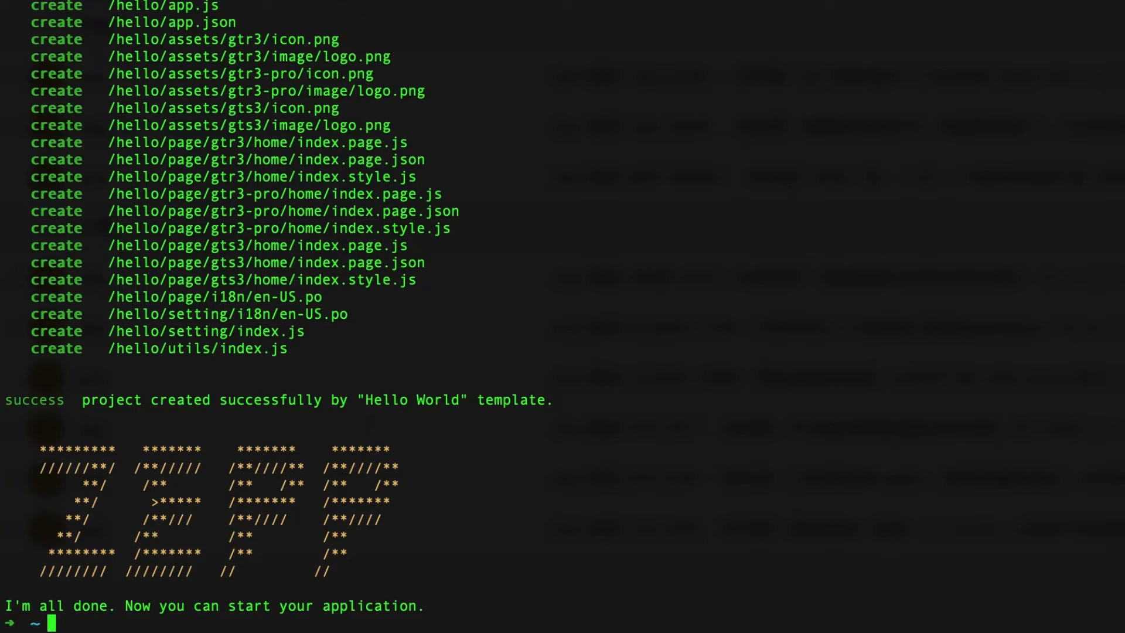
- Change directory into the hello project folder with cd hello
{"action": "type", "text": "c"}
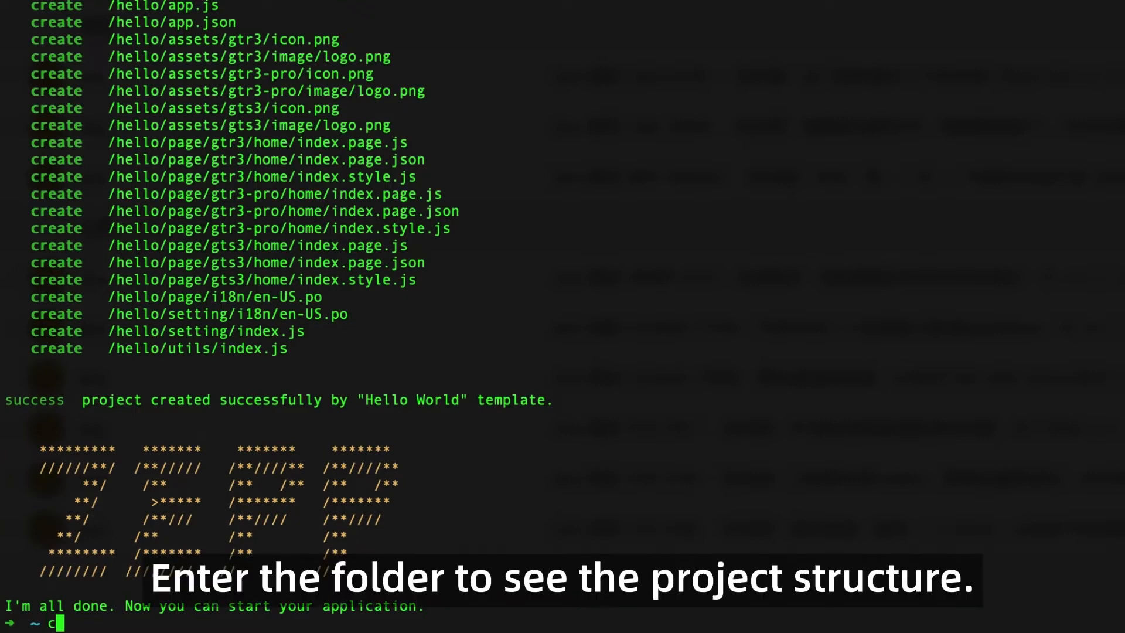
{"action": "type", "text": "d hello"}
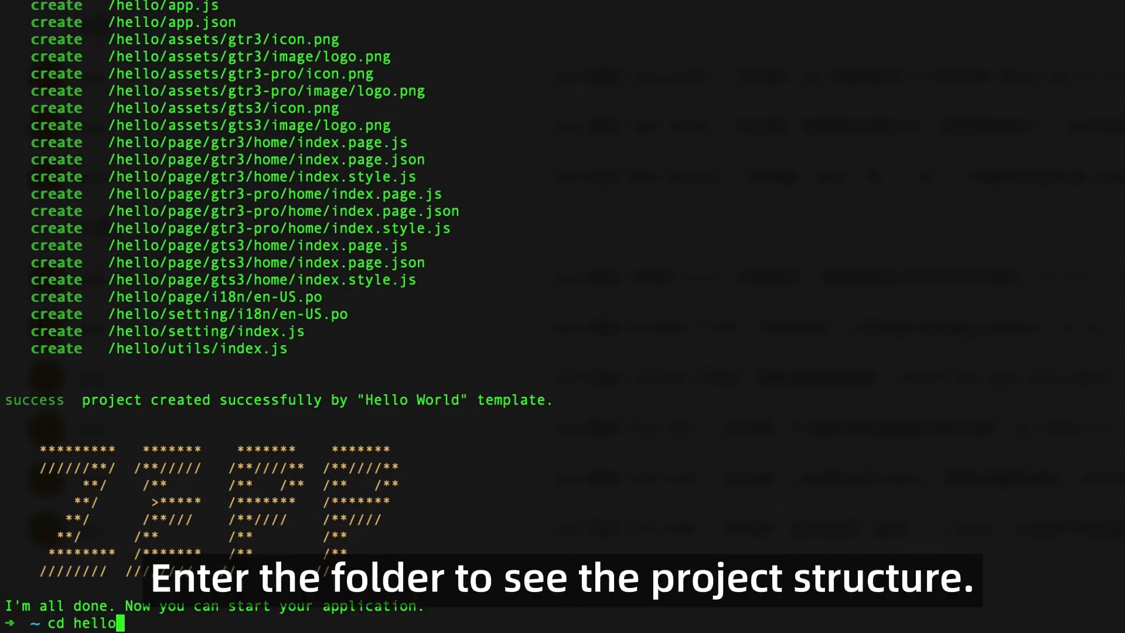
{"action": "key", "text": "Return"}
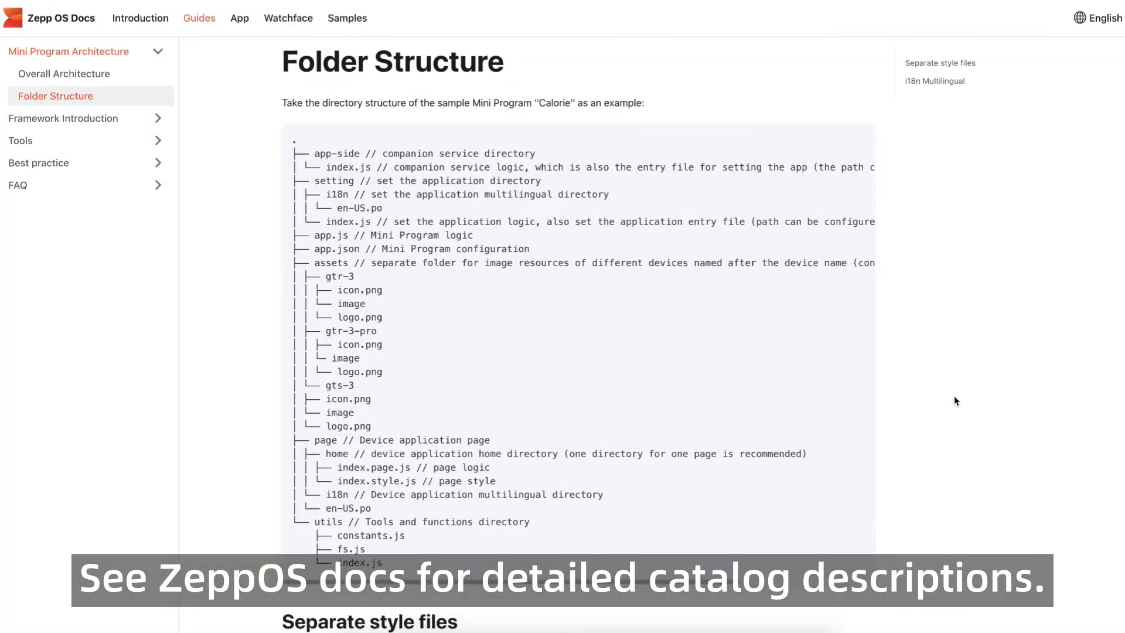
{"action": "scroll", "scroll_direction": "down", "scroll_amount": 3}
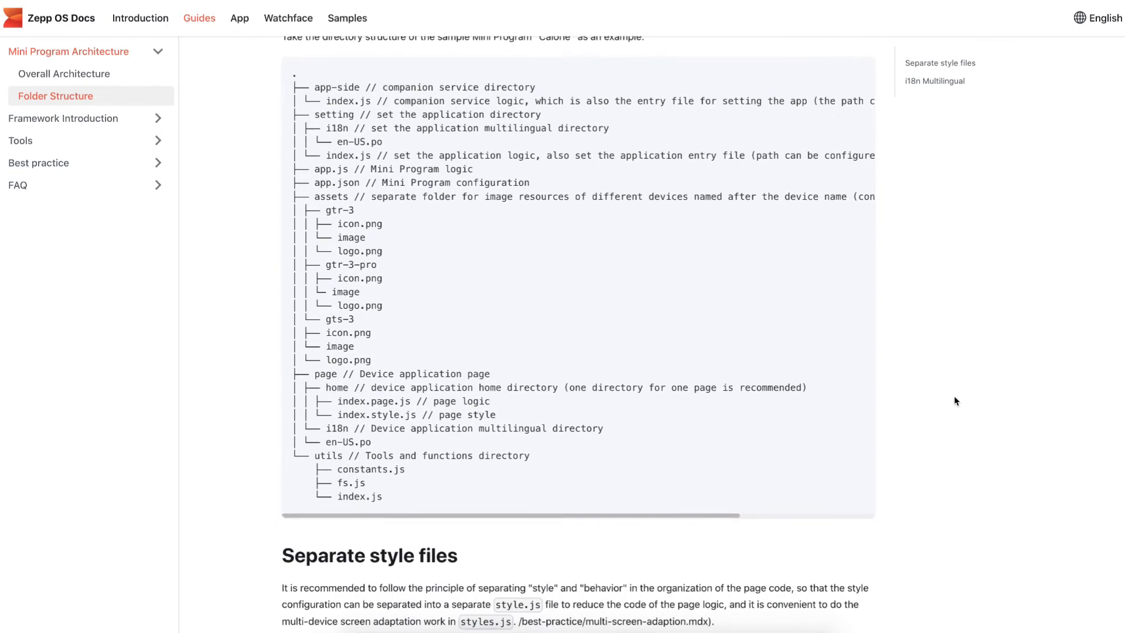
{"action": "scroll", "scroll_direction": "down", "scroll_amount": 3}
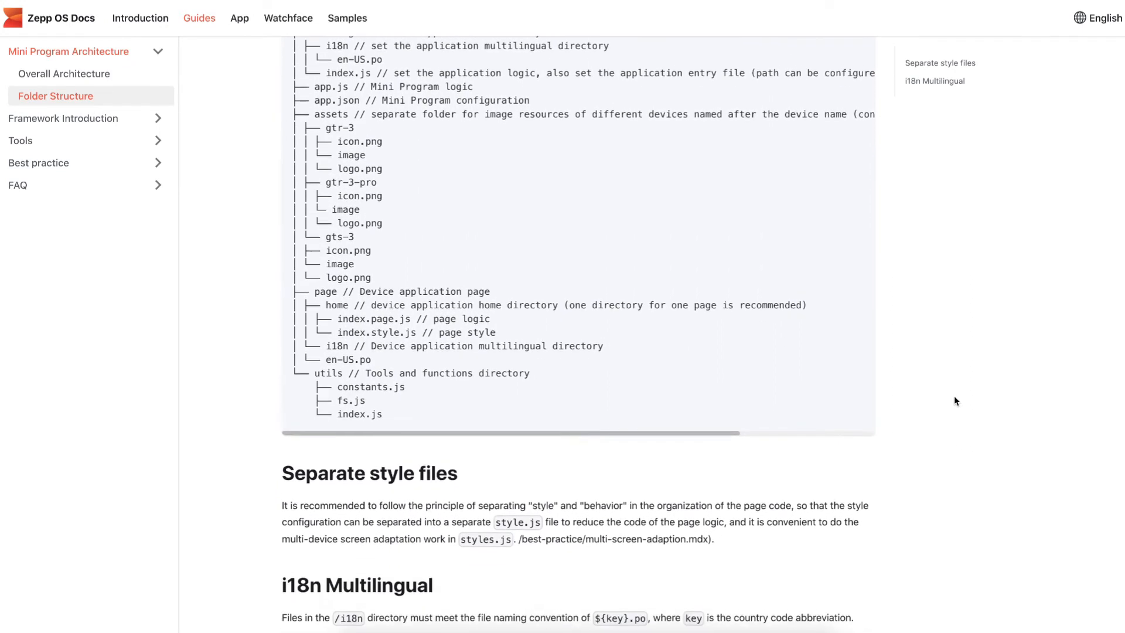
{"action": "scroll", "scroll_direction": "down", "scroll_amount": 3}
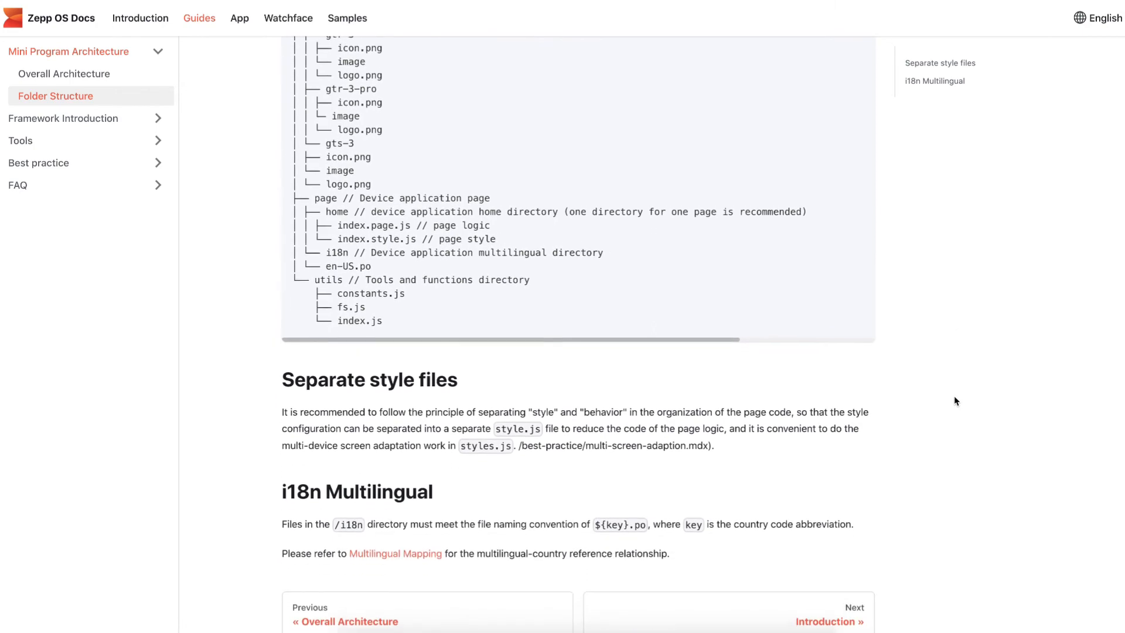
{"action": "scroll", "scroll_direction": "down", "scroll_amount": 3}
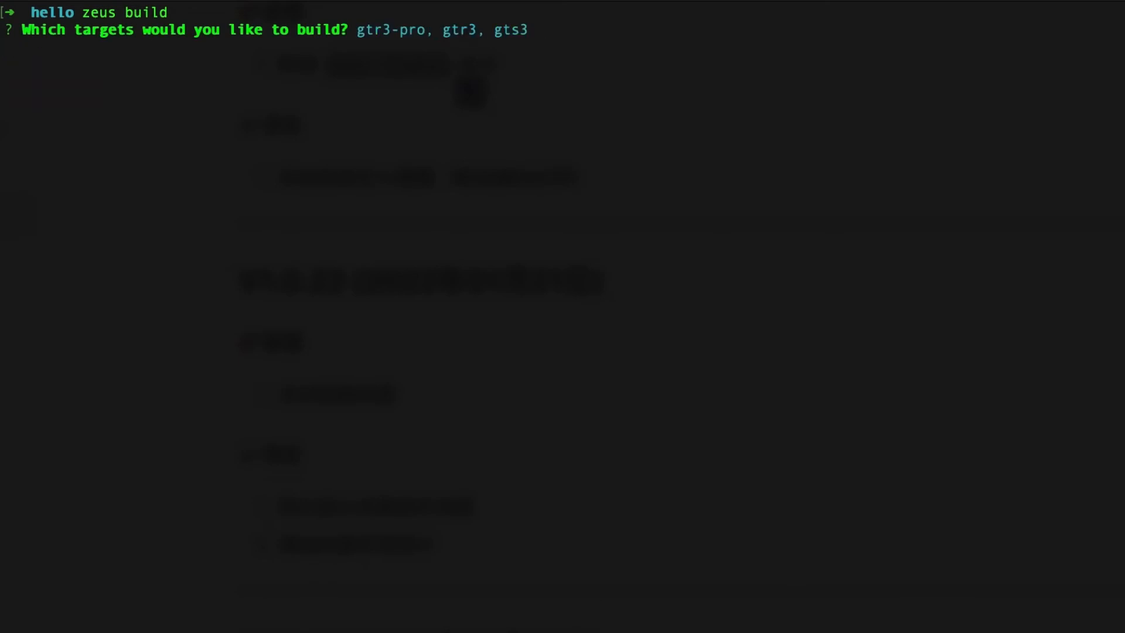
- Confirm the gtr3-pro, gtr3 and gts3 targets so zeus build starts compiling
{"action": "key", "text": "Return"}
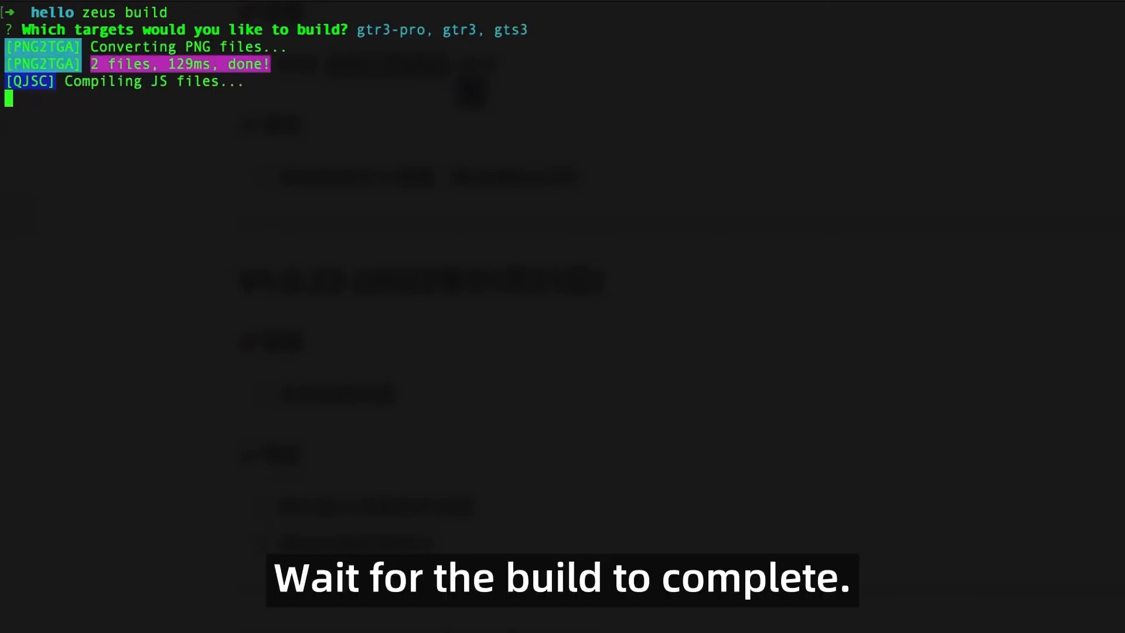